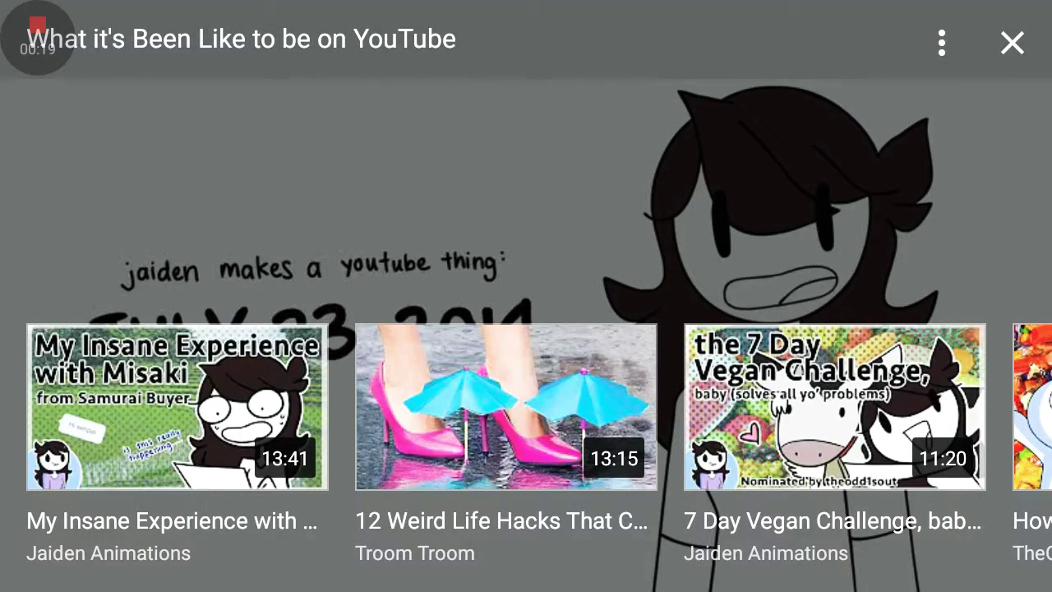
Dismiss the suggested-videos panel and keep the animation playing fullscreen until about 3:56.
left_click(1012, 43)
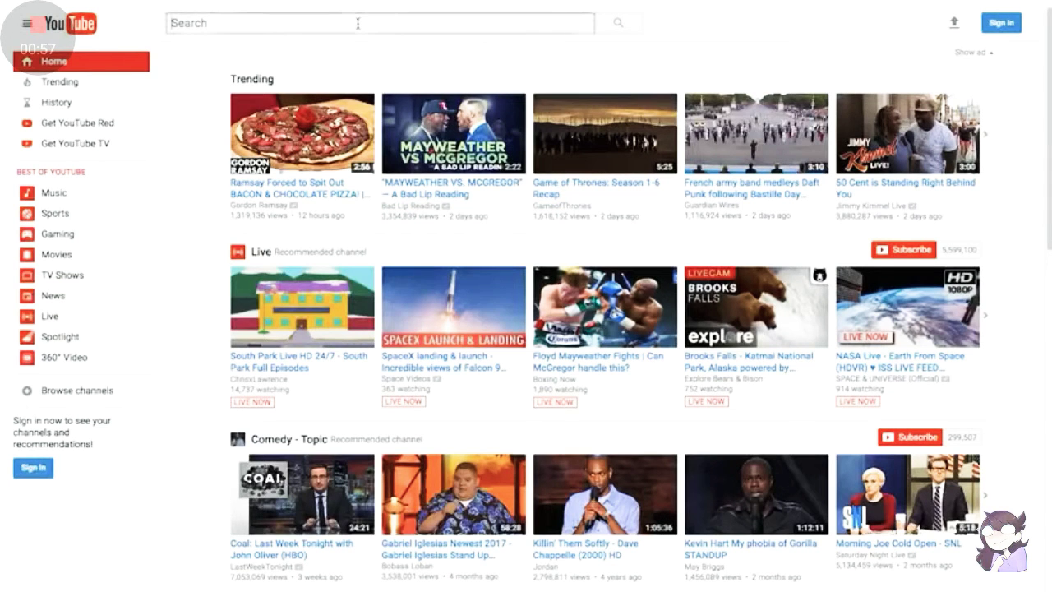
type("how to animate")
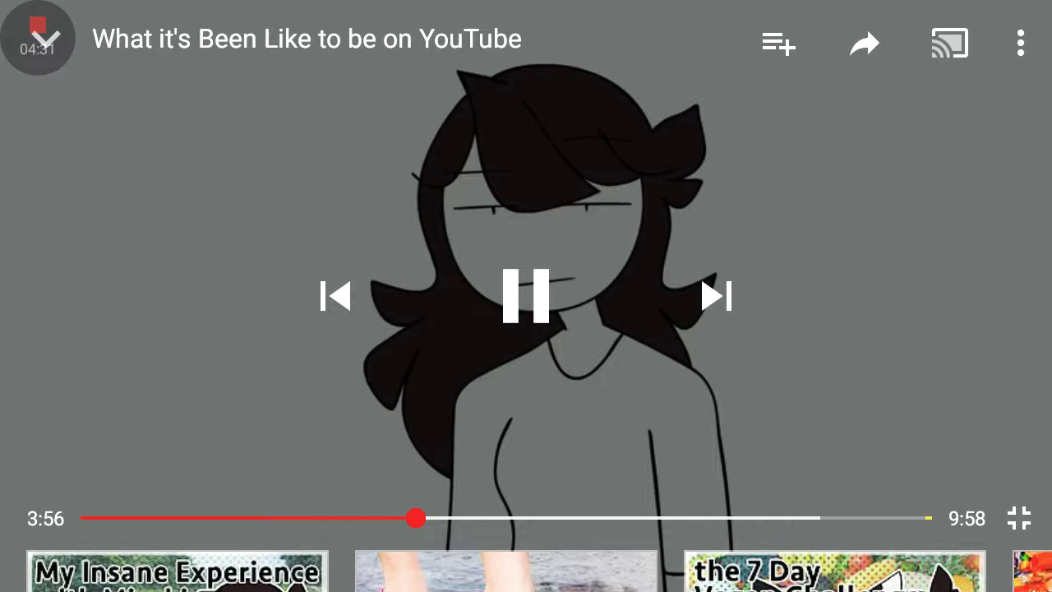
Pause 'What it's Been Like to be on YouTube' at 3:57 of 9:58.
left_click(526, 296)
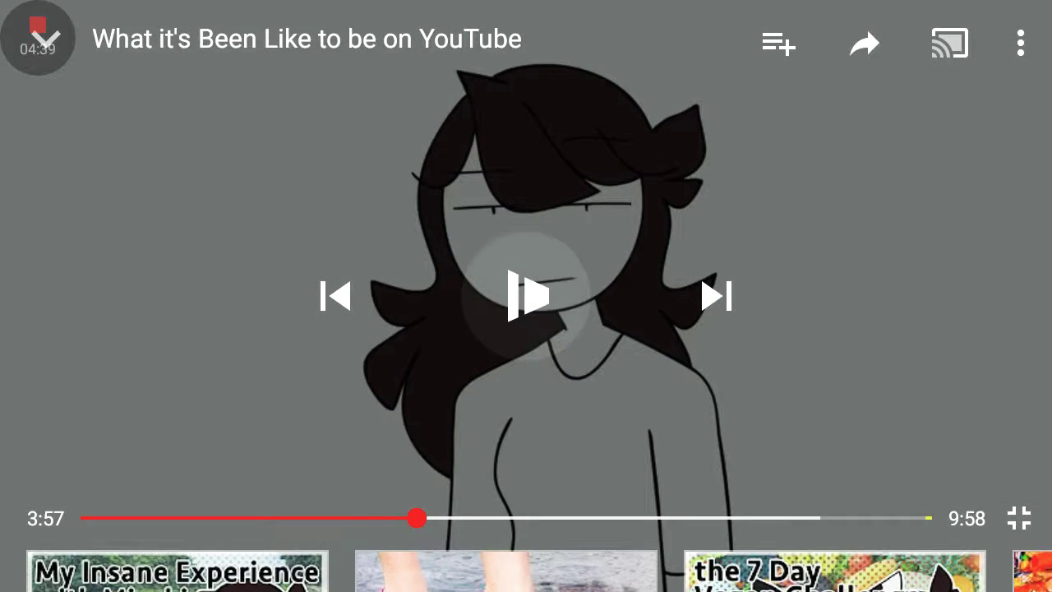